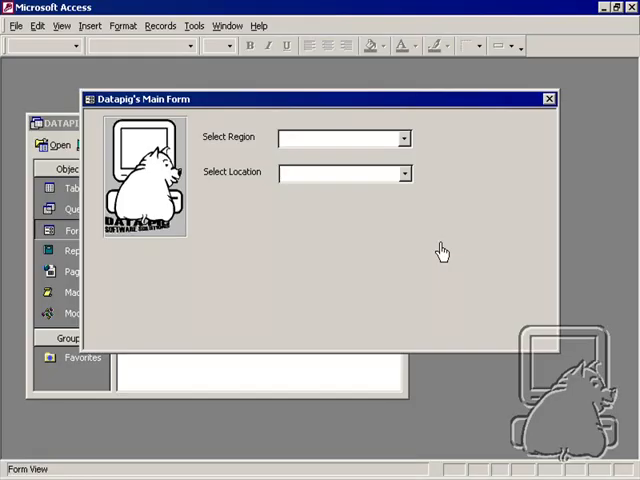
# - Drop down Select Location before any region is chosen and see every location listed
pyautogui.click(340, 172)
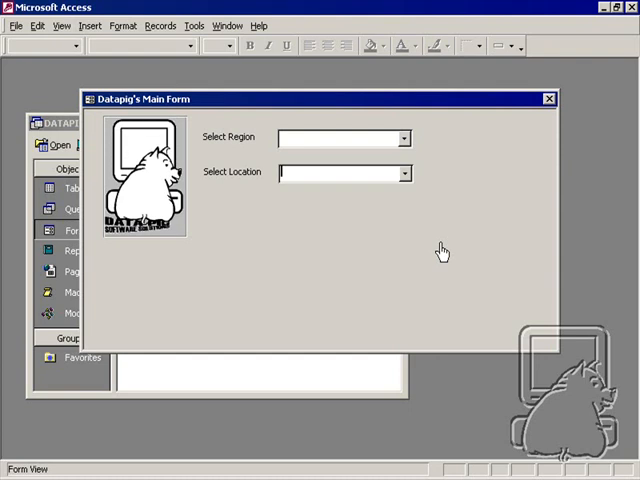
pyautogui.moveTo(396, 144)
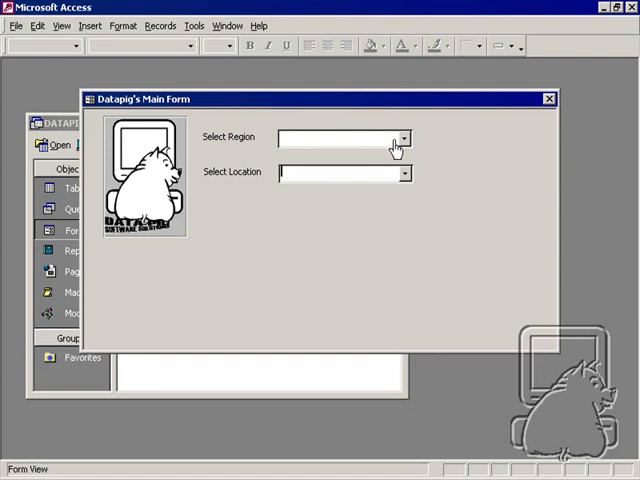
pyautogui.click(404, 138)
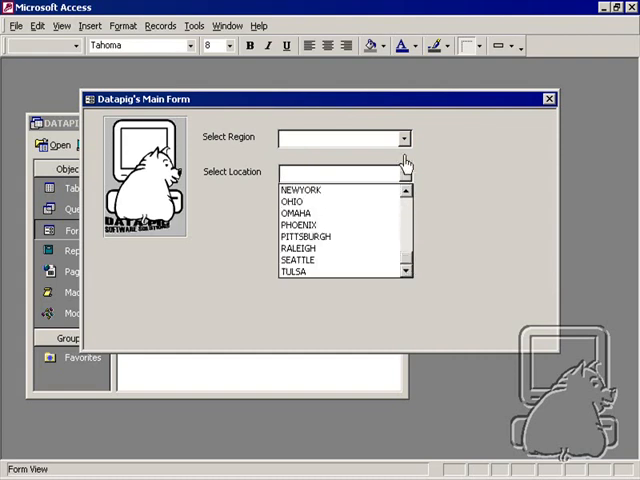
pyautogui.click(404, 136)
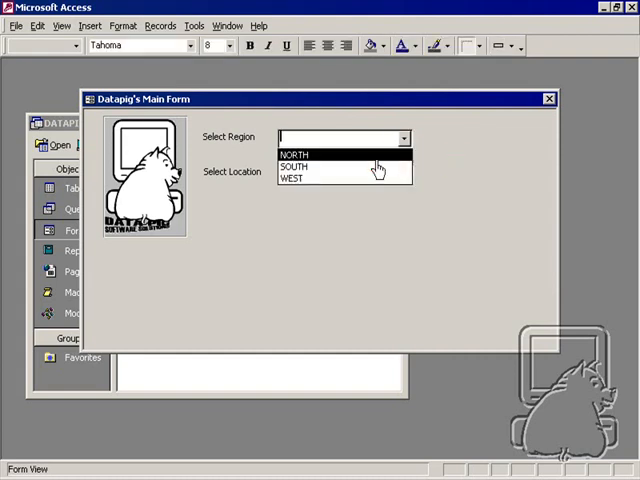
# - Choose NORTH, then WEST, and confirm the location list is still unfiltered
pyautogui.click(294, 152)
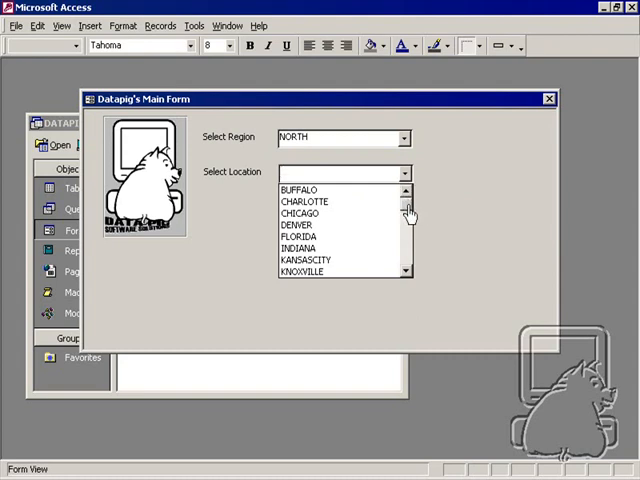
pyautogui.click(404, 138)
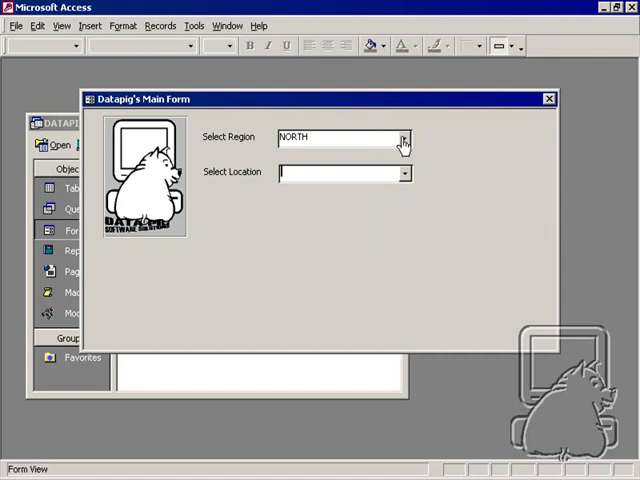
pyautogui.click(404, 172)
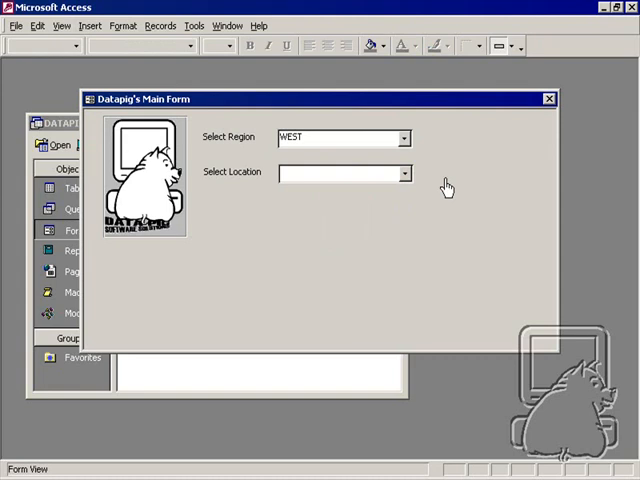
# - Close the running form and bring frmMain up in Design view
pyautogui.click(548, 98)
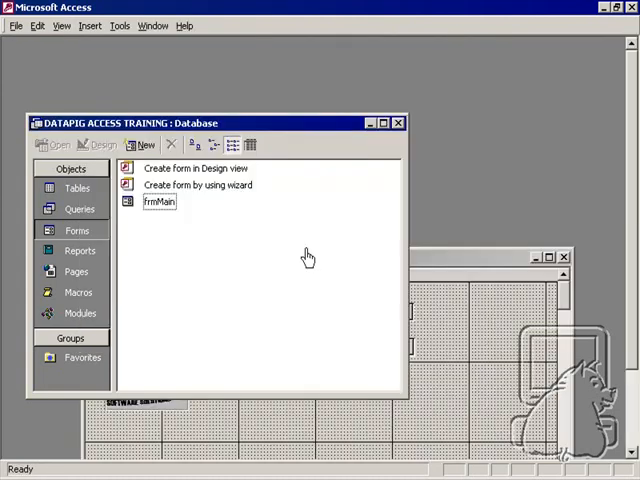
pyautogui.click(160, 200)
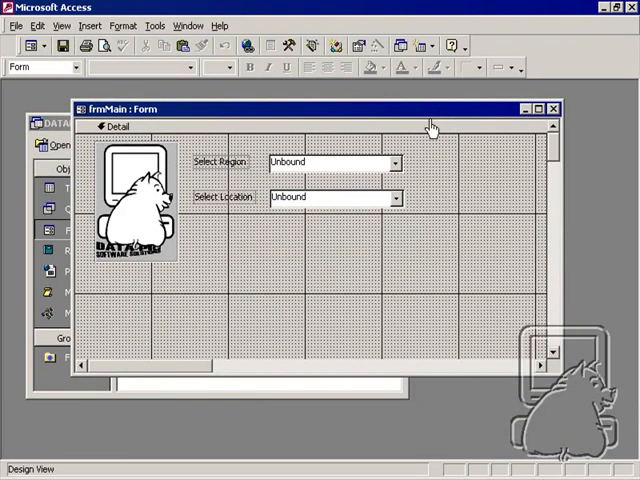
# - Inspect the properties of the region and location combo boxes
pyautogui.rightClick(330, 162)
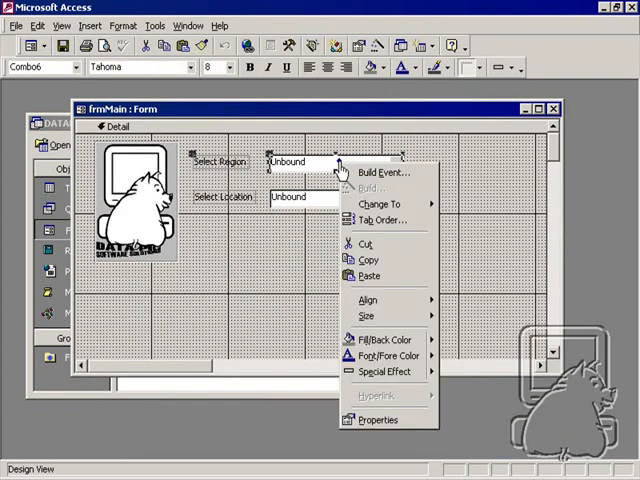
pyautogui.click(376, 420)
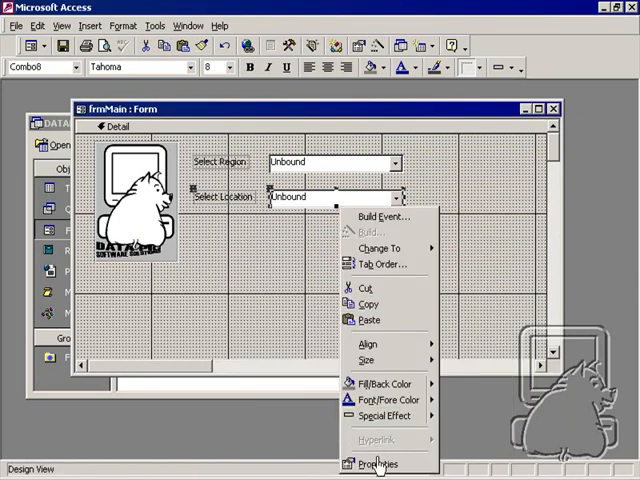
pyautogui.click(378, 464)
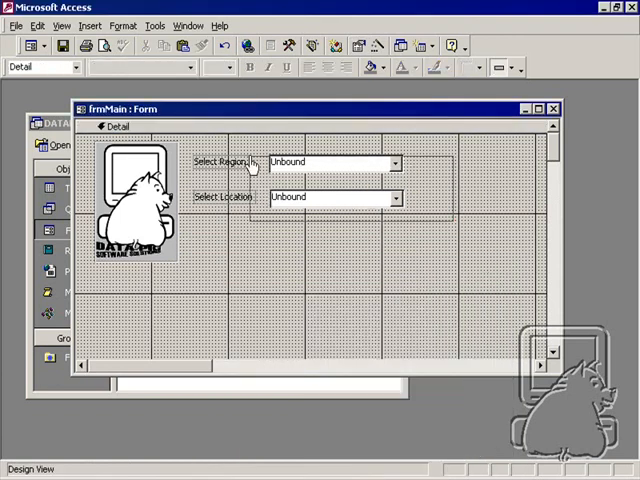
pyautogui.moveTo(336, 262)
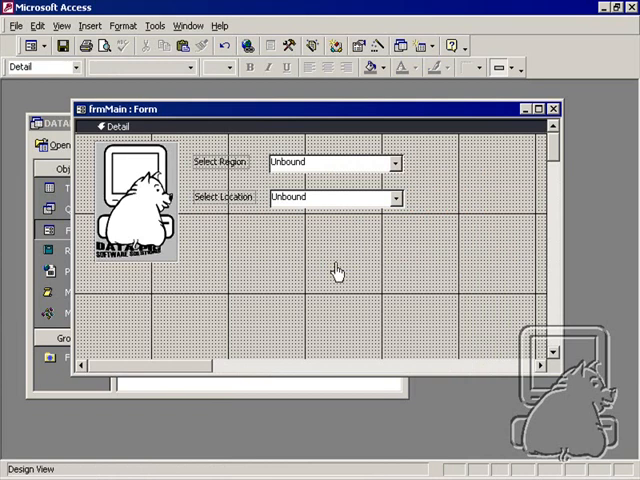
pyautogui.moveTo(332, 266)
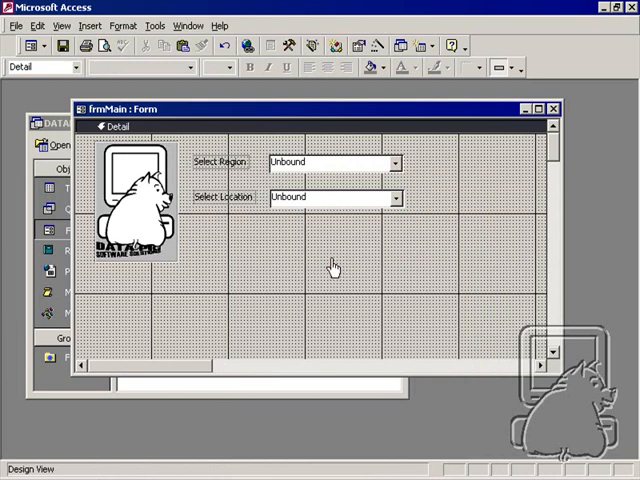
pyautogui.moveTo(324, 204)
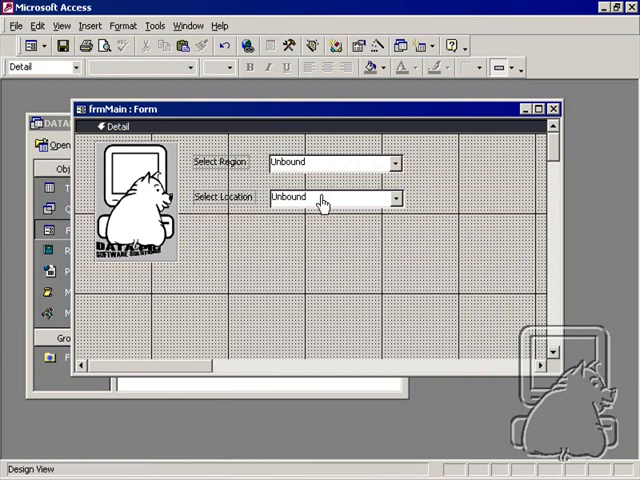
# - Reach cmbLocation's properties to get at its Row Source query
pyautogui.rightClick(330, 196)
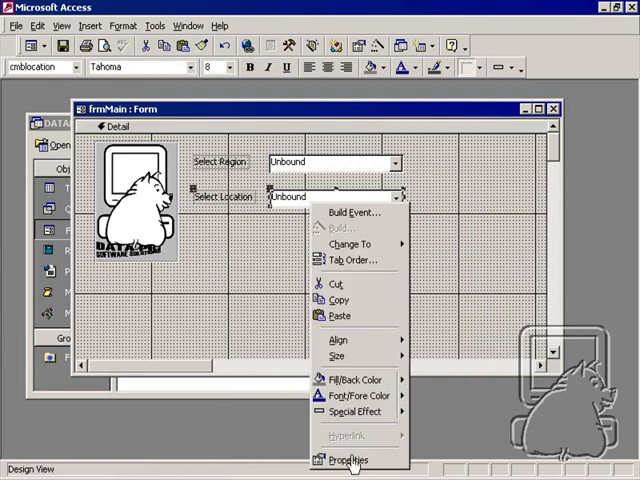
pyautogui.click(348, 460)
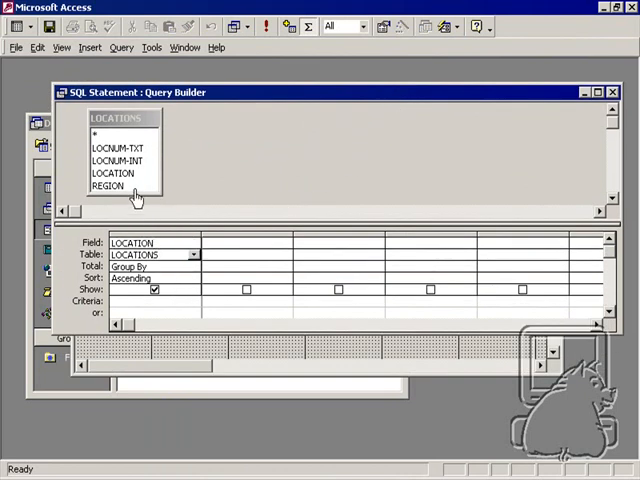
# - Add REGION as a hidden Where field with criteria [Forms]![frmMain]![cmbRegion]
pyautogui.doubleClick(110, 186)
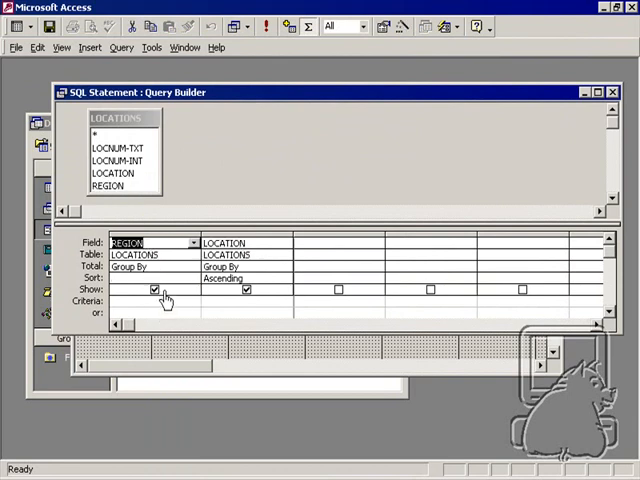
pyautogui.click(150, 266)
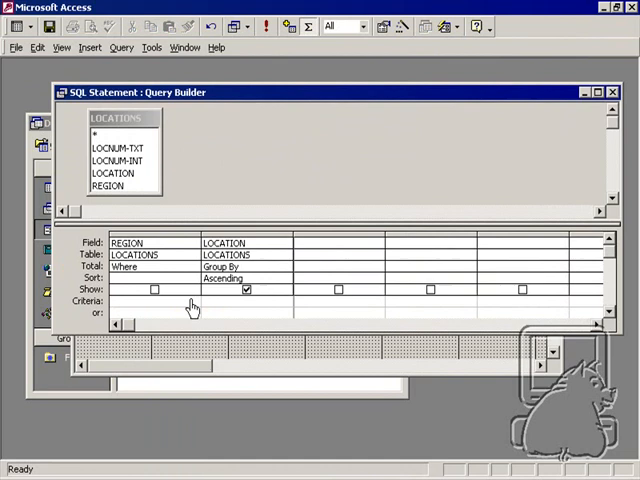
pyautogui.moveTo(188, 316)
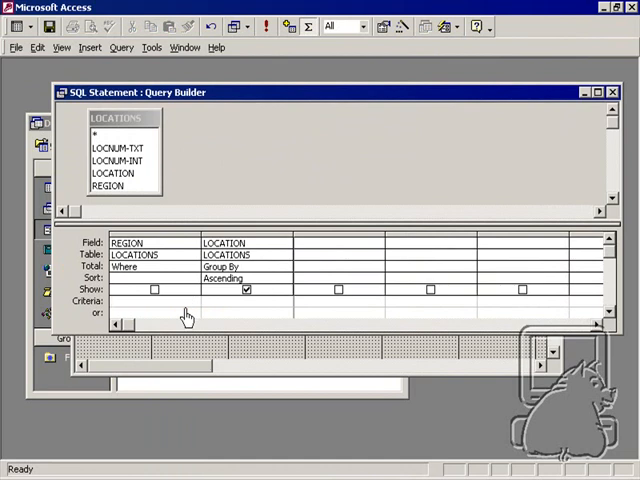
pyautogui.write('forms!')
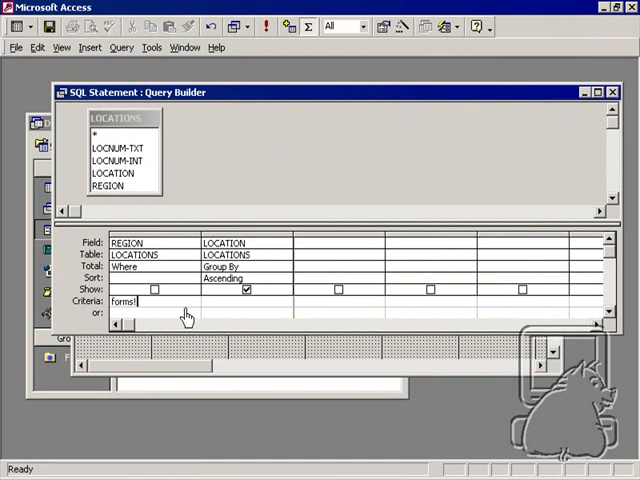
pyautogui.write('frmmain.')
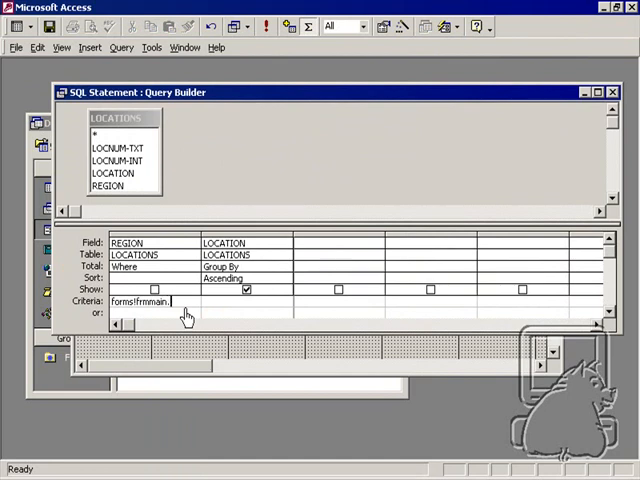
pyautogui.write('cmb')
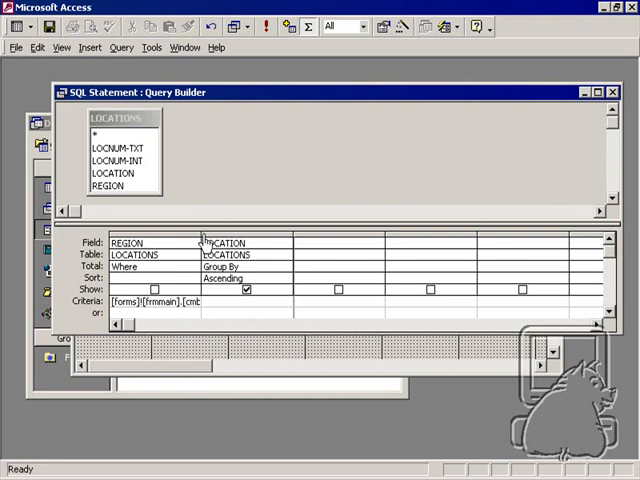
# - Confirm the criteria and close the Query Builder, reaching the save prompt
pyautogui.click(600, 92)
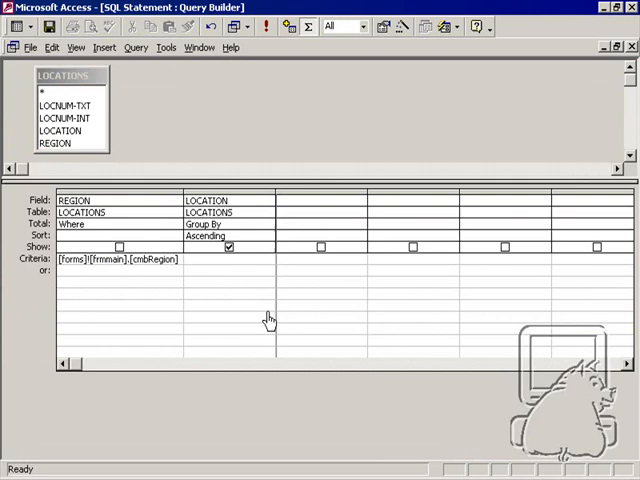
pyautogui.click(188, 304)
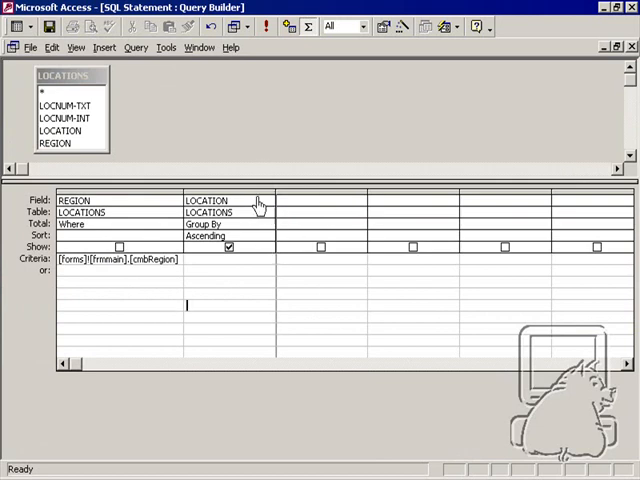
pyautogui.click(228, 200)
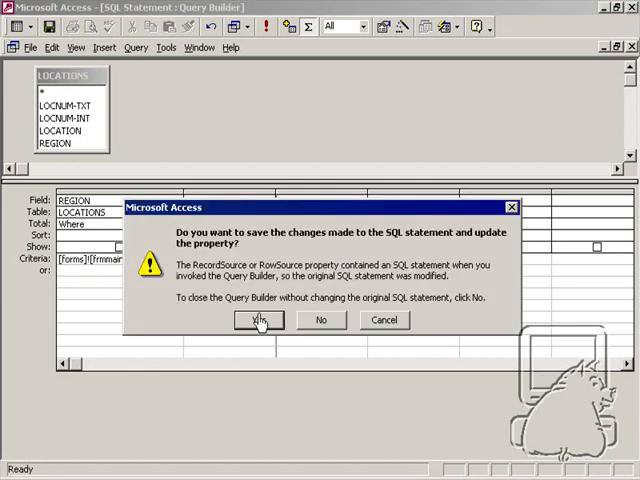
pyautogui.click(260, 320)
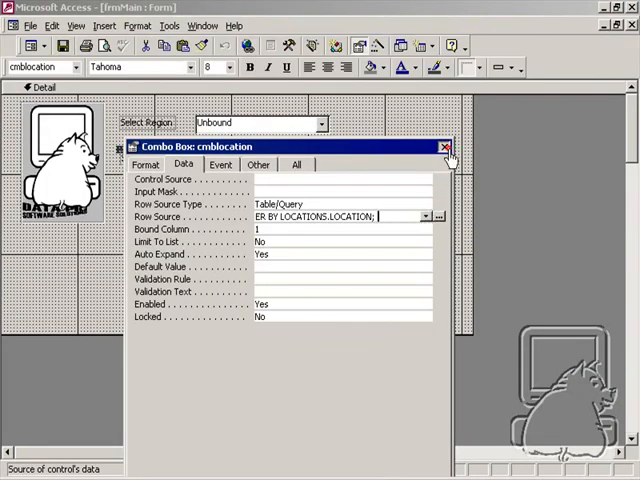
pyautogui.click(444, 148)
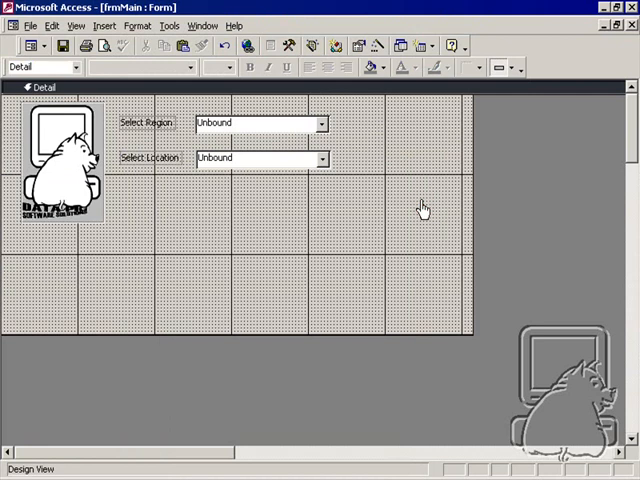
pyautogui.click(260, 158)
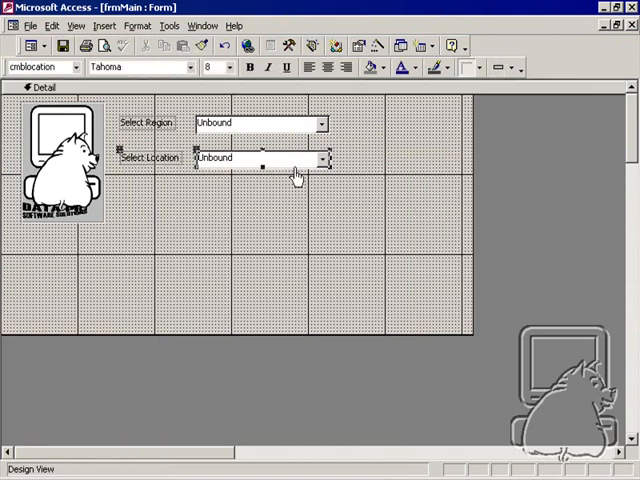
pyautogui.click(276, 184)
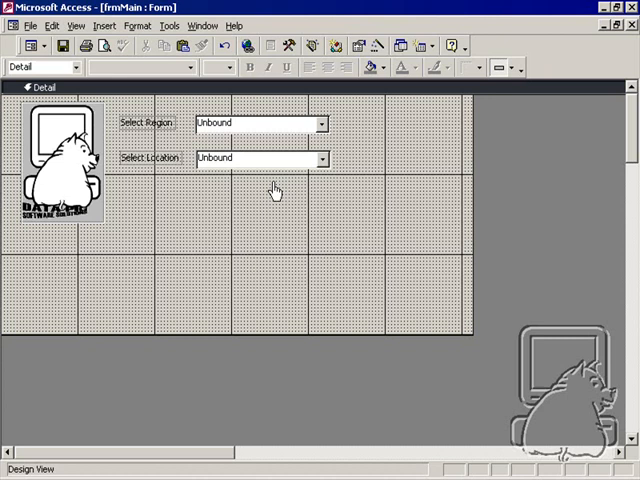
pyautogui.moveTo(296, 192)
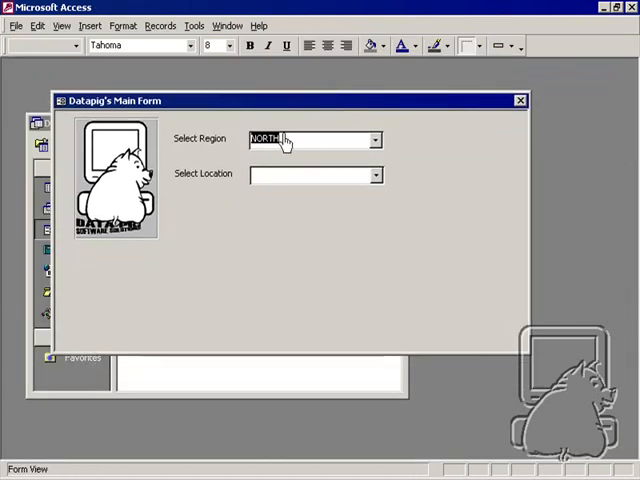
# - Compare the Location list for NORTH and SOUTH and find the same cities in both
pyautogui.click(374, 172)
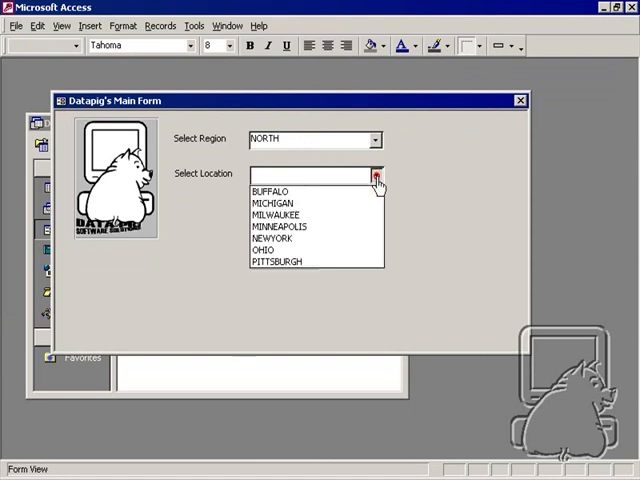
pyautogui.moveTo(280, 260)
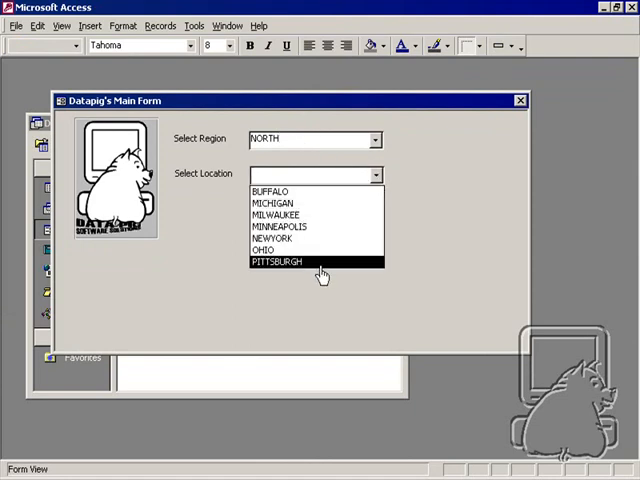
pyautogui.moveTo(340, 192)
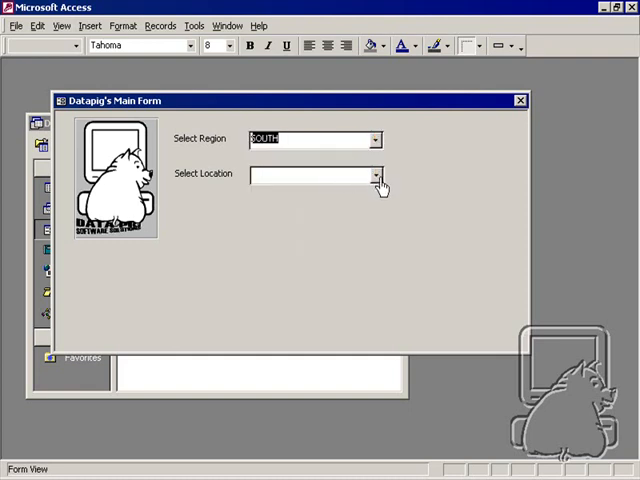
pyautogui.click(376, 174)
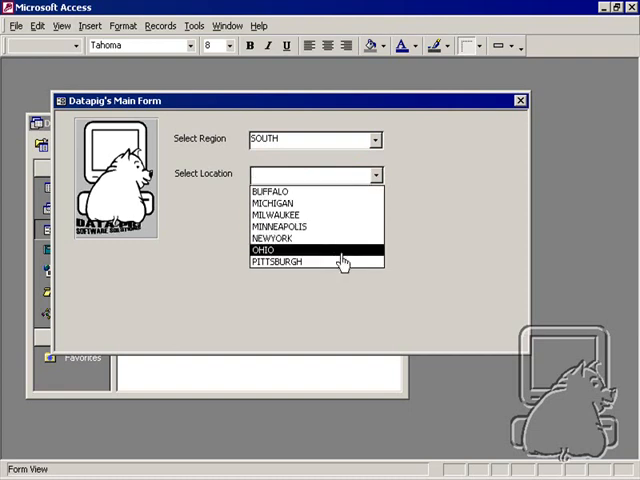
pyautogui.moveTo(350, 202)
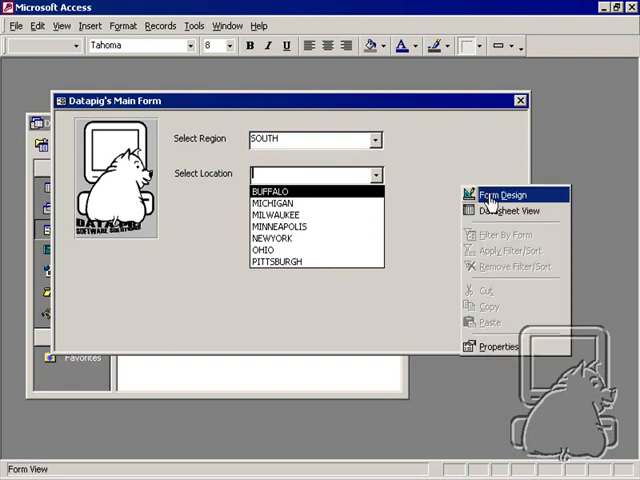
# - In Design view, start a builder on cmbRegion's After Update event
pyautogui.click(504, 194)
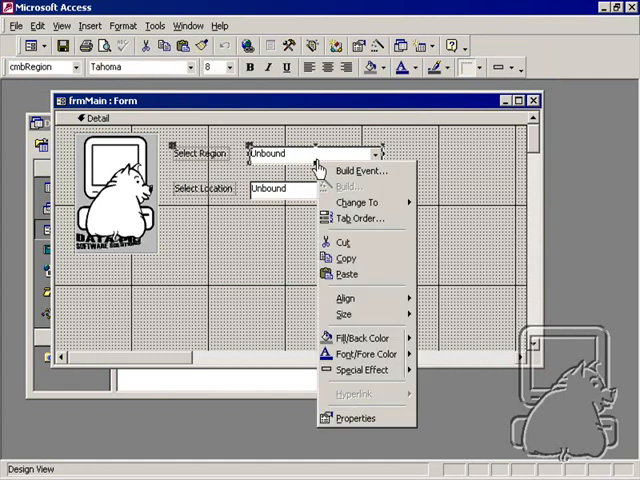
pyautogui.moveTo(200, 160)
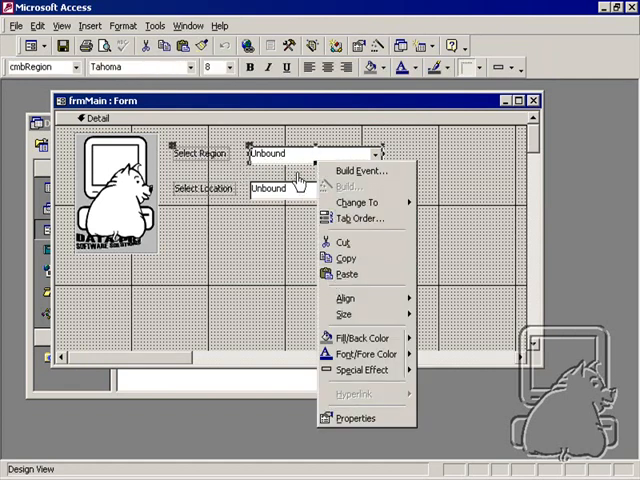
pyautogui.moveTo(278, 176)
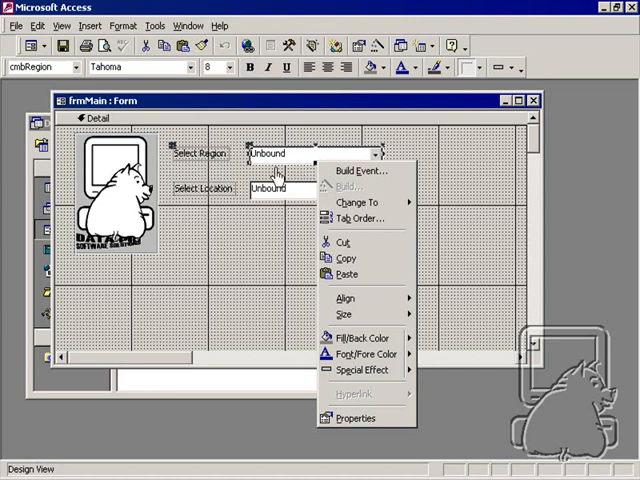
pyautogui.moveTo(282, 228)
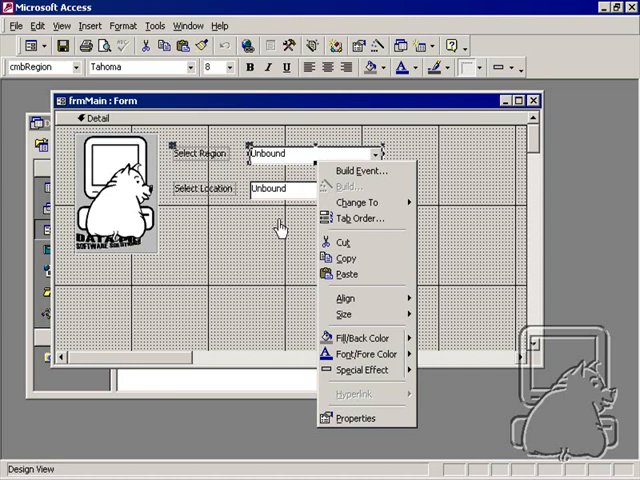
pyautogui.moveTo(354, 418)
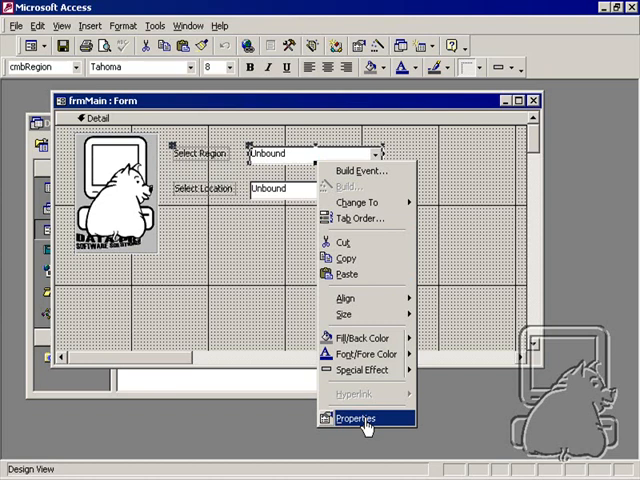
pyautogui.click(356, 416)
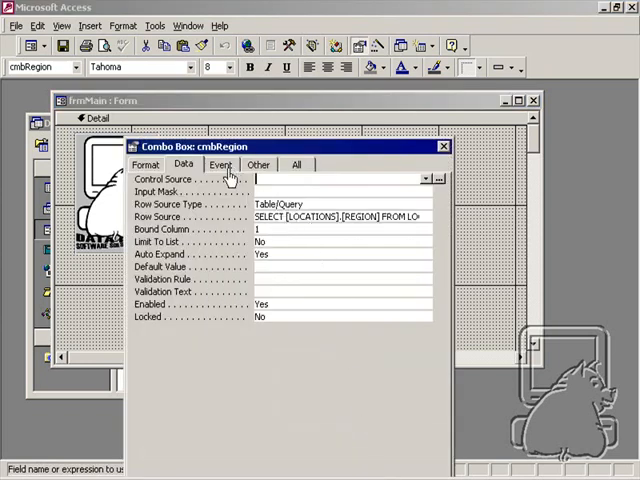
pyautogui.click(220, 164)
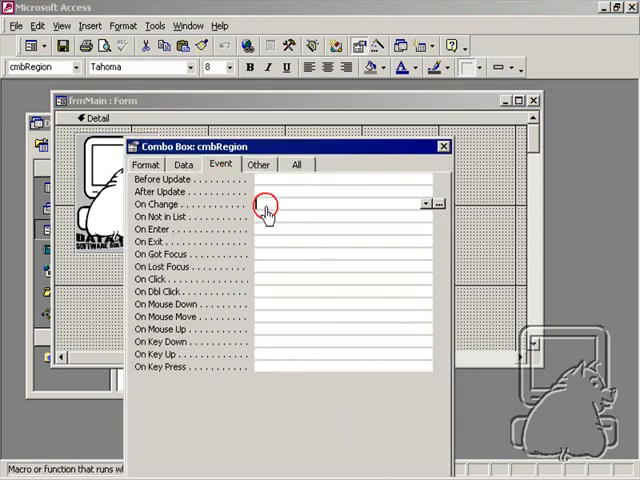
pyautogui.click(438, 204)
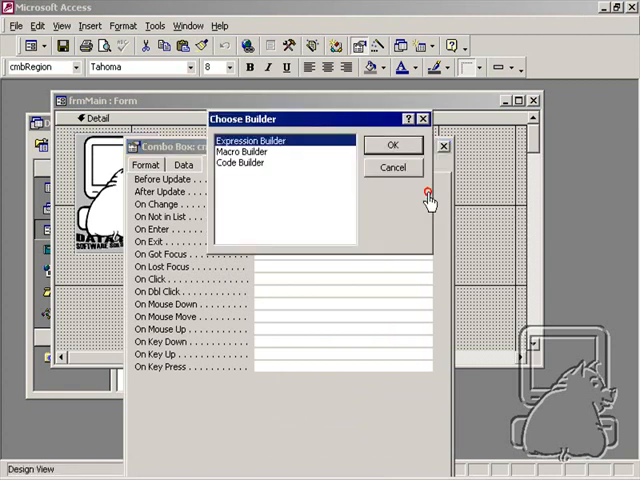
# - With Code Builder, write Me.cmblocation.Requery in cmbRegion_AfterUpdate
pyautogui.click(392, 144)
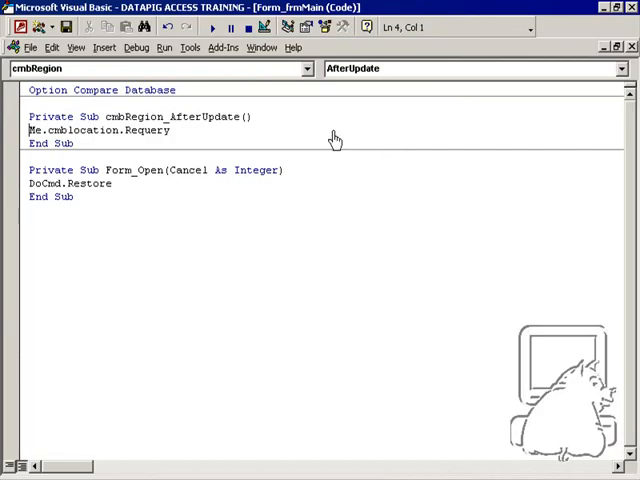
pyautogui.click(170, 130)
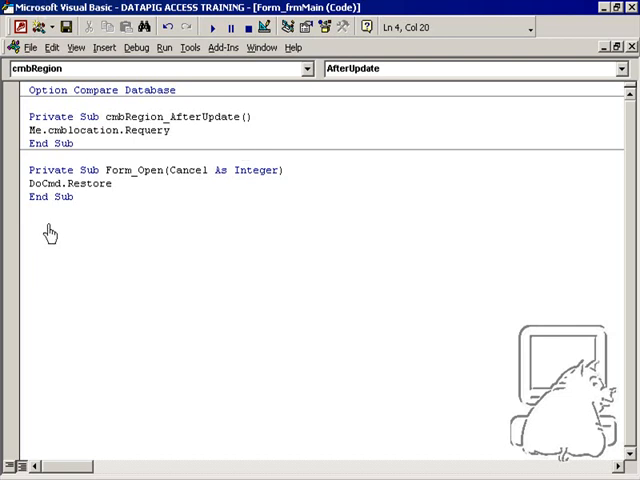
pyautogui.doubleClick(82, 130)
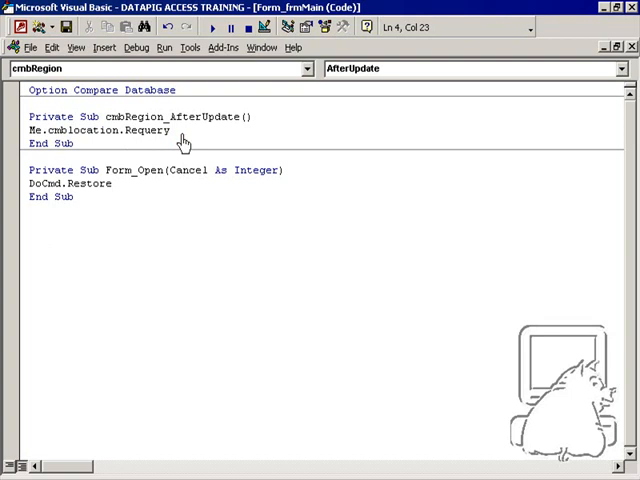
pyautogui.click(38, 130)
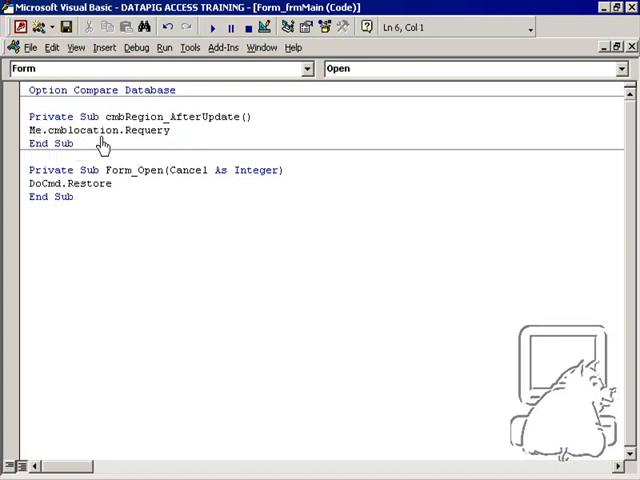
pyautogui.click(144, 130)
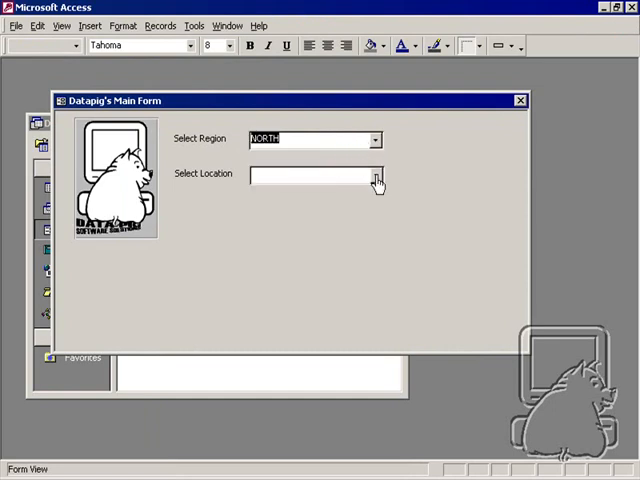
# - Verify NORTH now lists only northern cities, then check another region's list
pyautogui.click(376, 174)
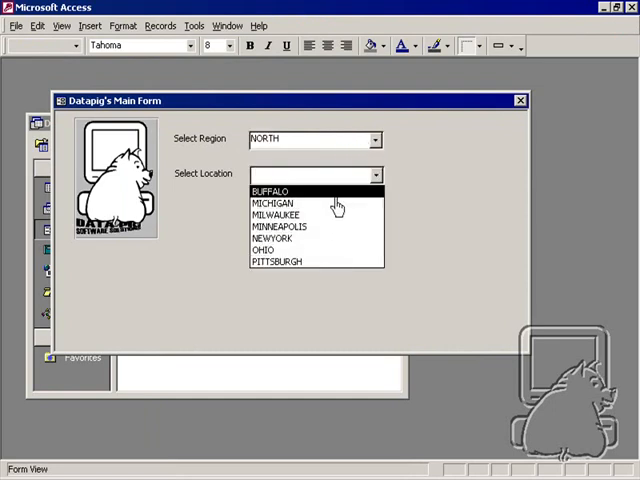
pyautogui.click(374, 140)
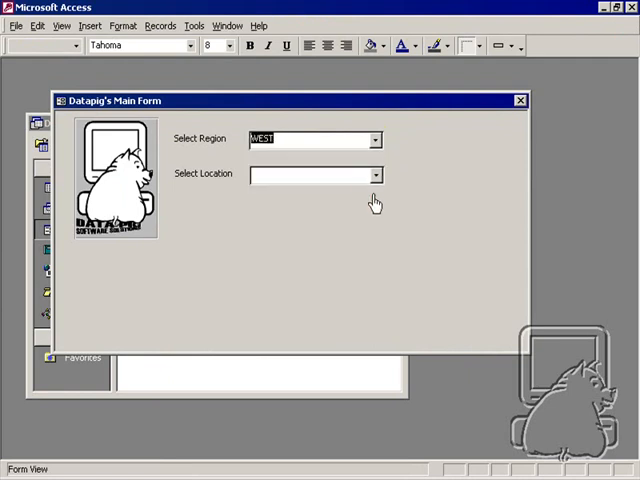
pyautogui.click(374, 174)
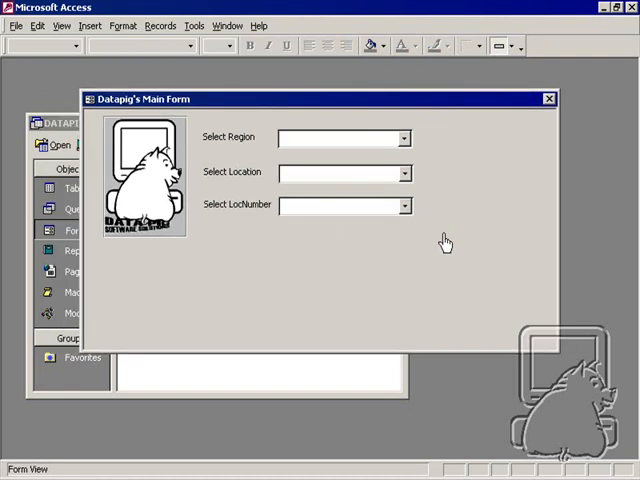
pyautogui.moveTo(408, 136)
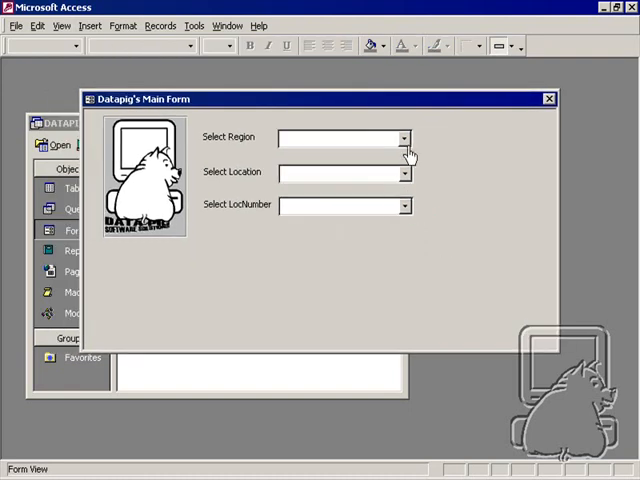
# - With NORTH chosen, pick MICHIGAN so the LocNumber list offers its numbers
pyautogui.click(404, 172)
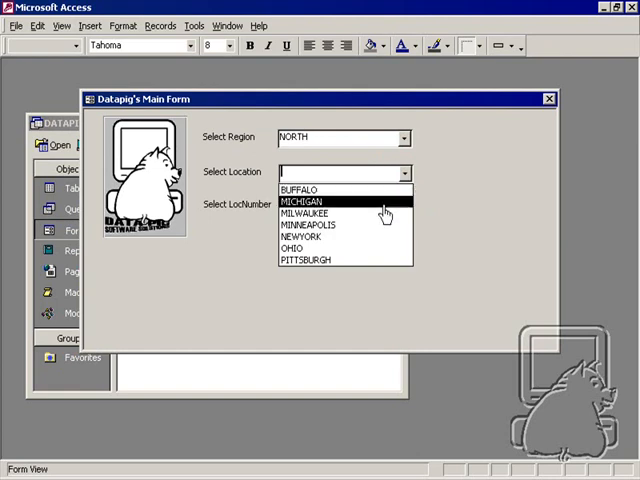
pyautogui.click(300, 200)
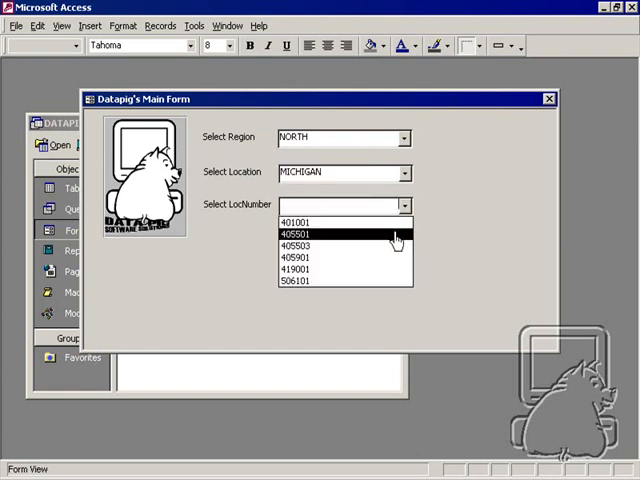